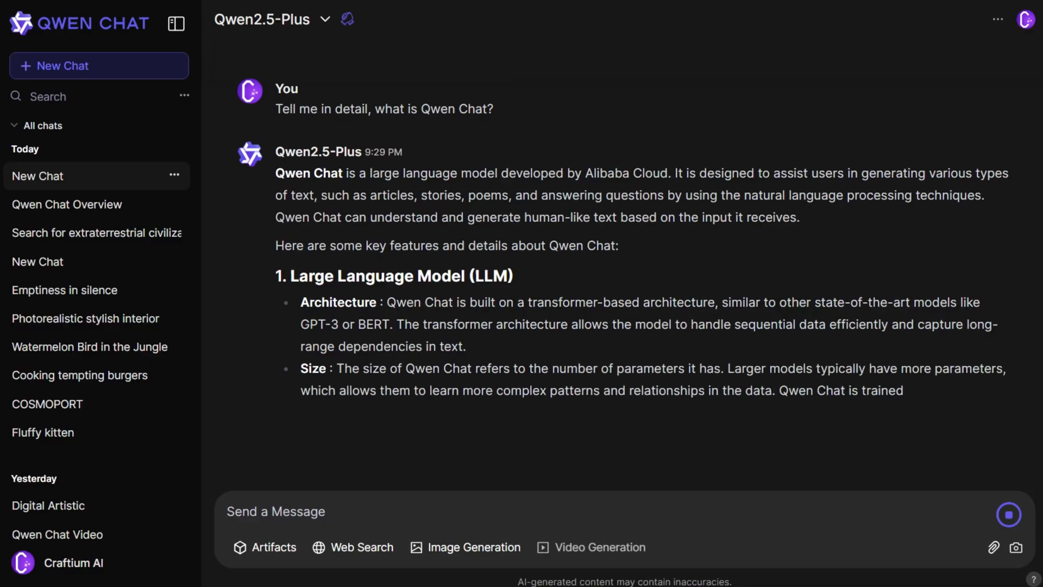
Browse the earlier chats, start a New Chat and switch on Image Generation.
scroll(down, 3)
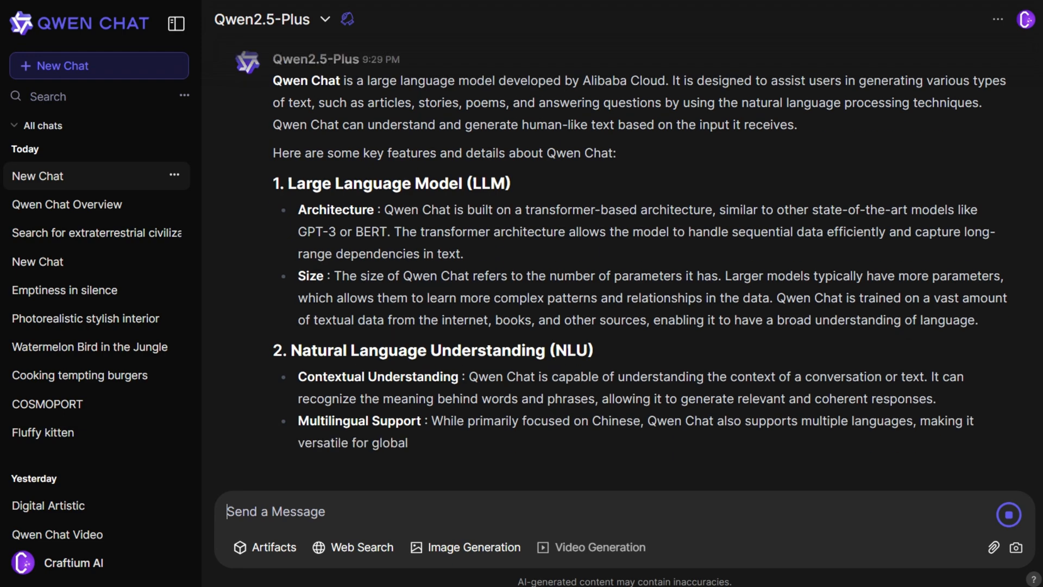
scroll(down, 3)
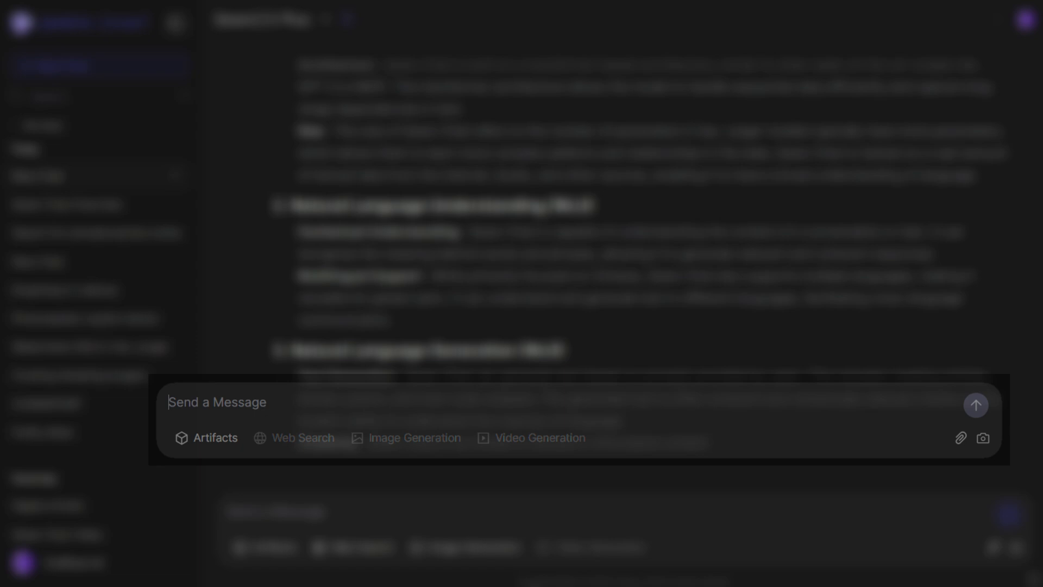
click(341, 311)
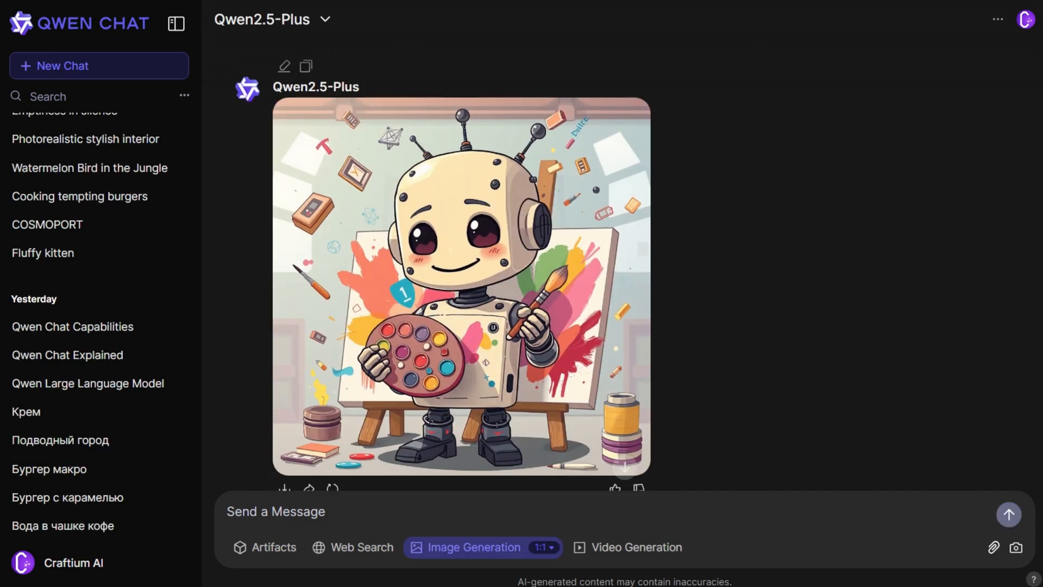
click(97, 239)
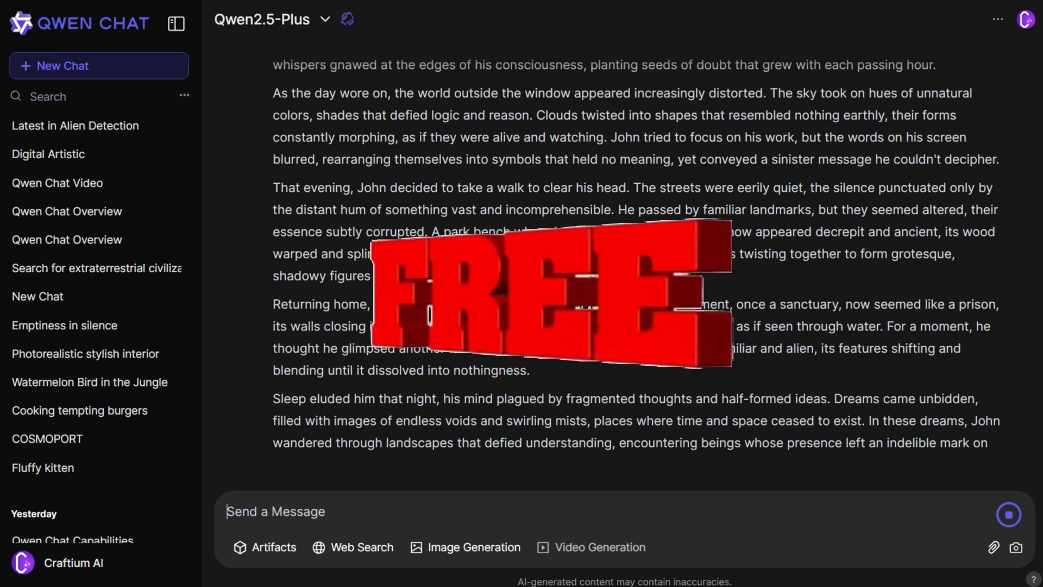
scroll(down, 3)
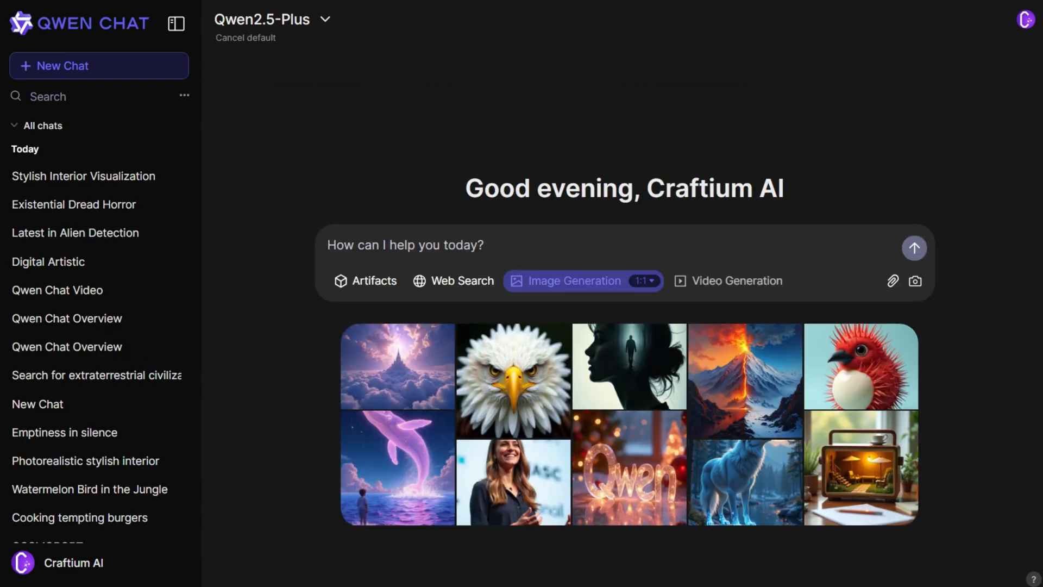
Set the image ratio to 4:3, then return to a blank new chat with image generation off.
click(644, 281)
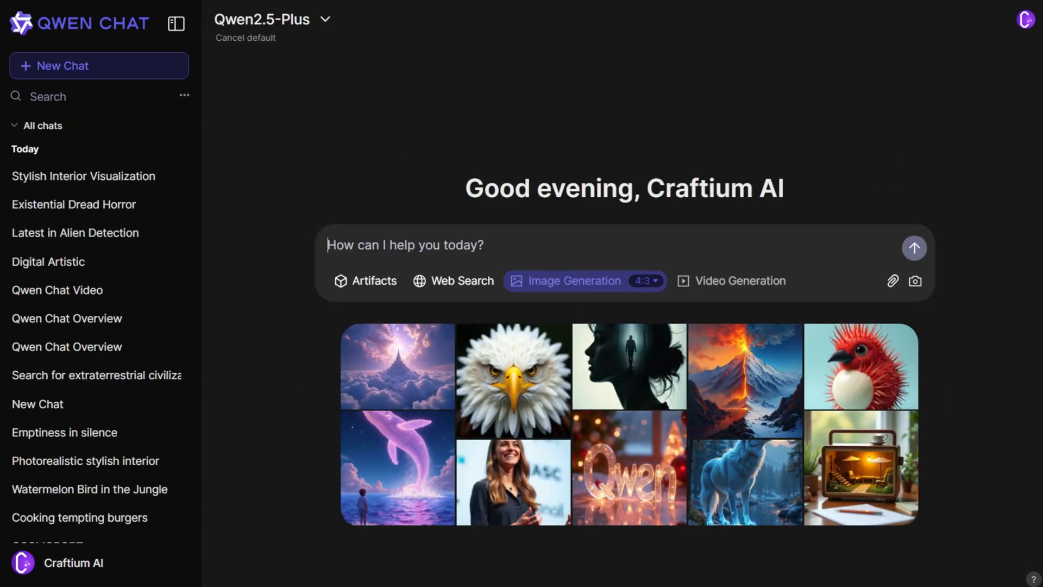
click(914, 248)
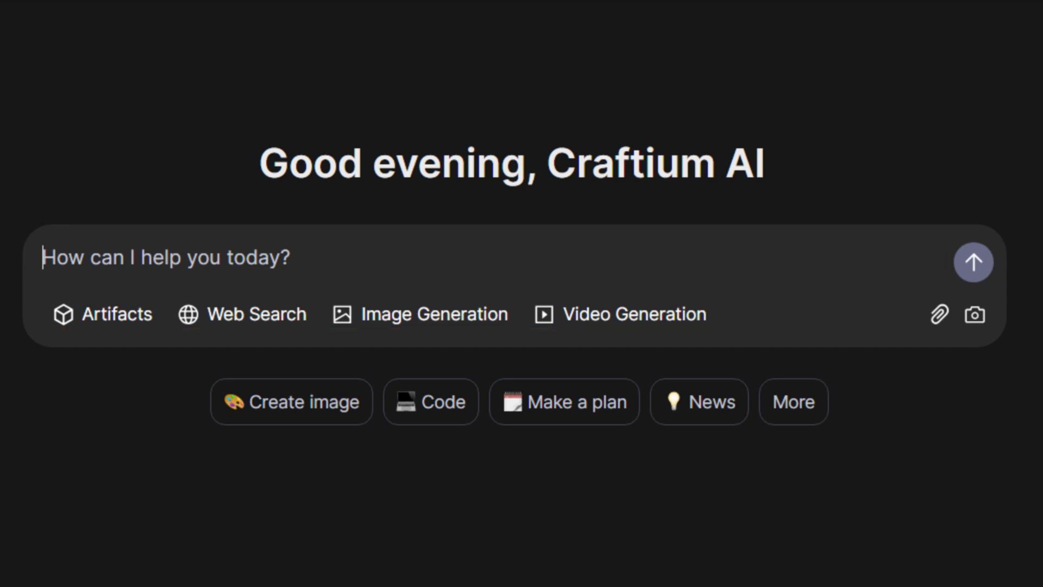
Write the exotic watermelon-coloured bird in a tropical jungle prompt in the message box.
click(104, 314)
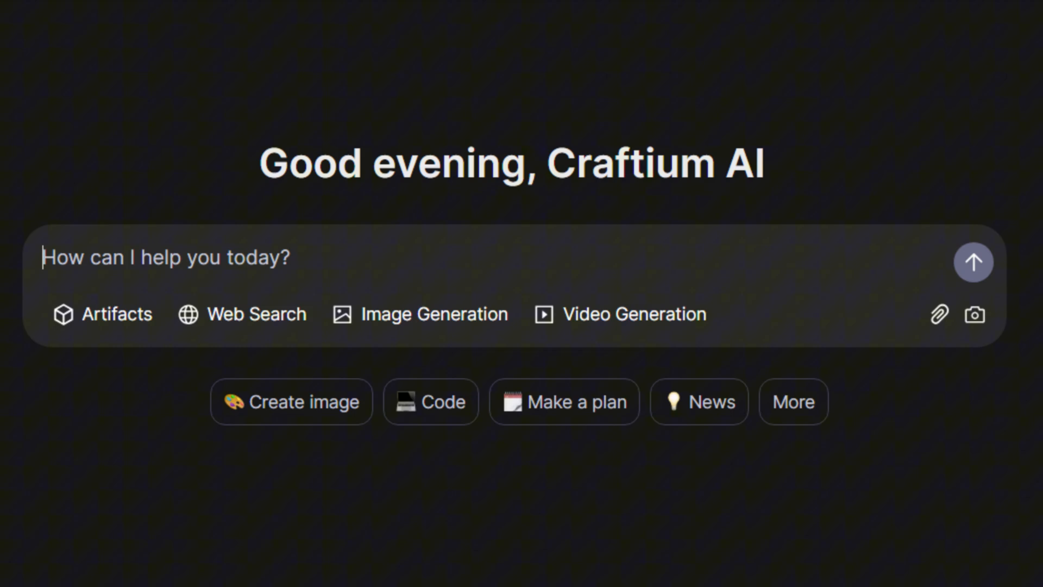
click(176, 23)
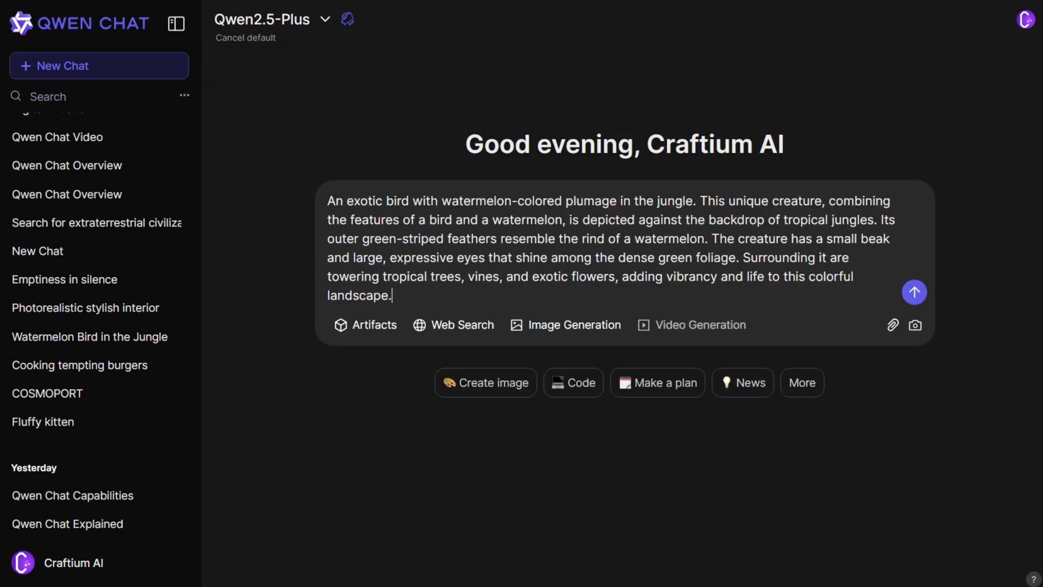
Enable Image Generation at 4:3 and send the watermelon bird prompt.
click(565, 324)
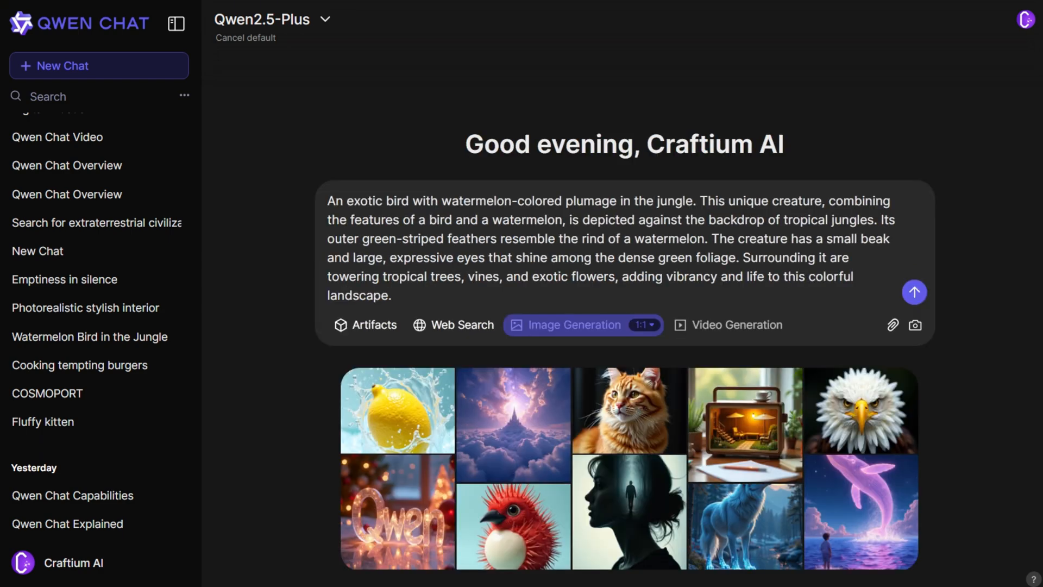
click(647, 325)
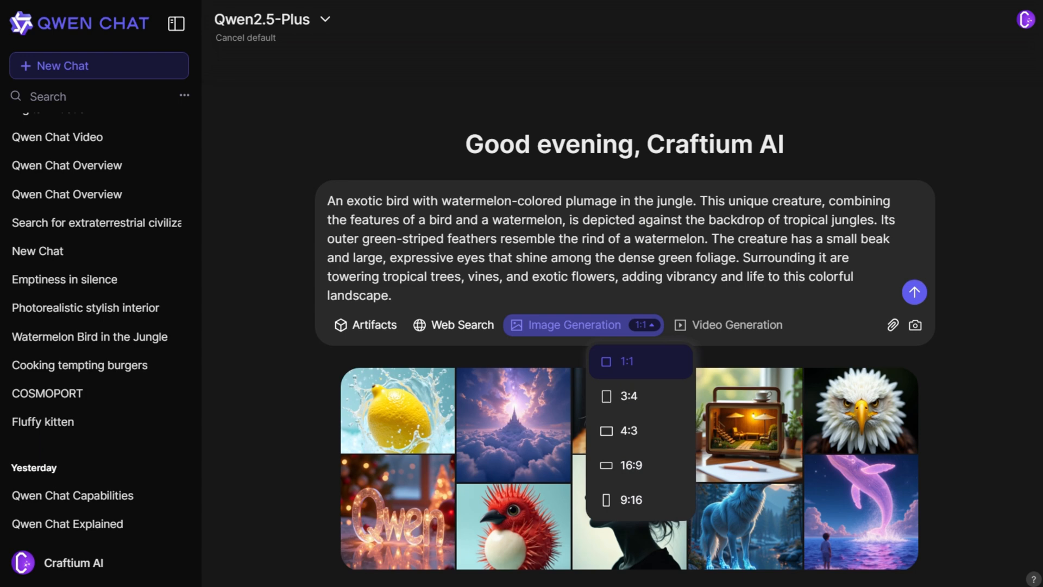
click(625, 430)
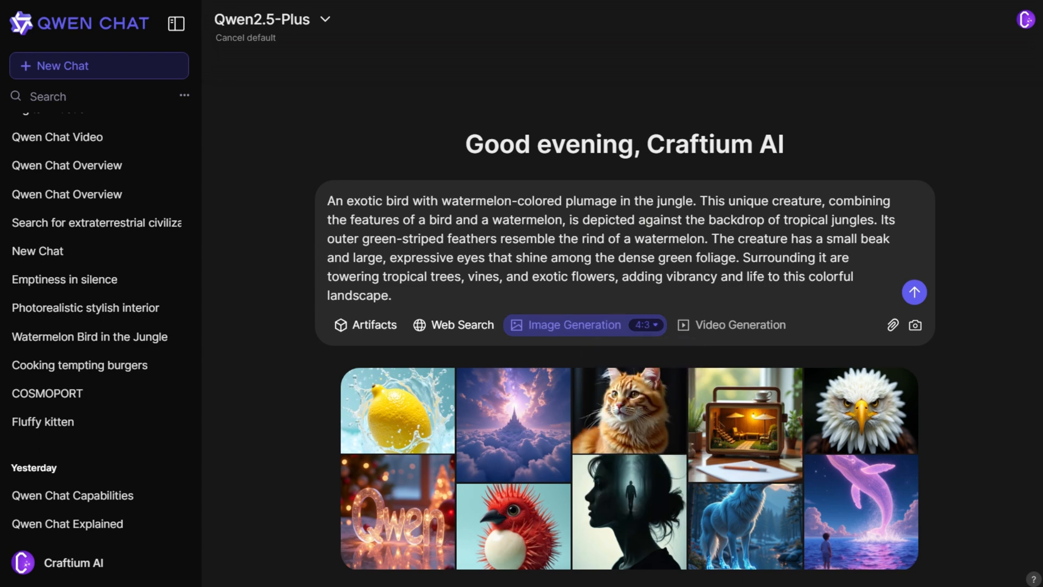
click(913, 291)
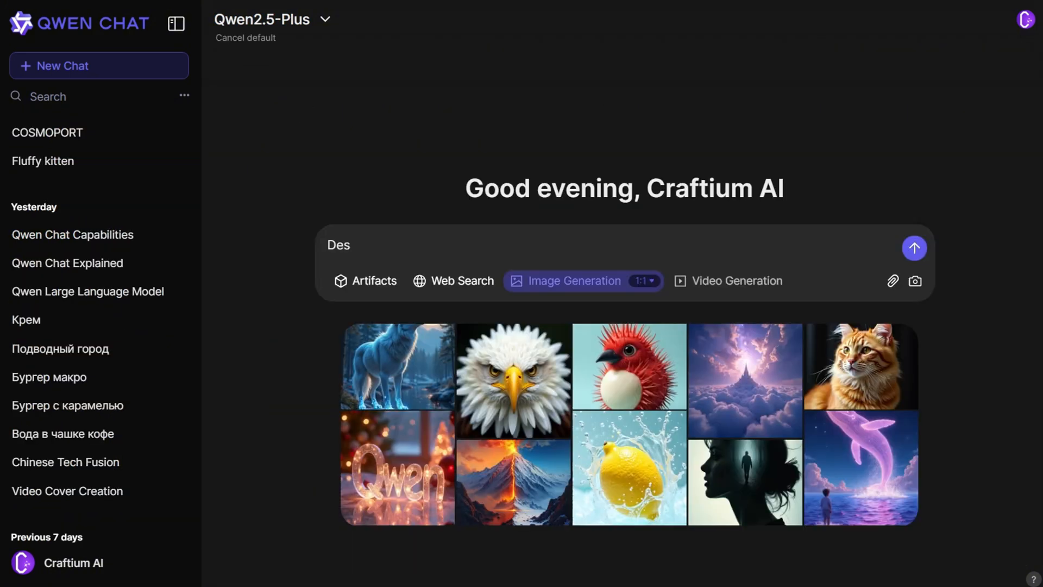
Generate and review the organic face cream jar and candy cartoon city images.
text(Design of organic face cream packaging: a white minimalist jar with a matte texture,)
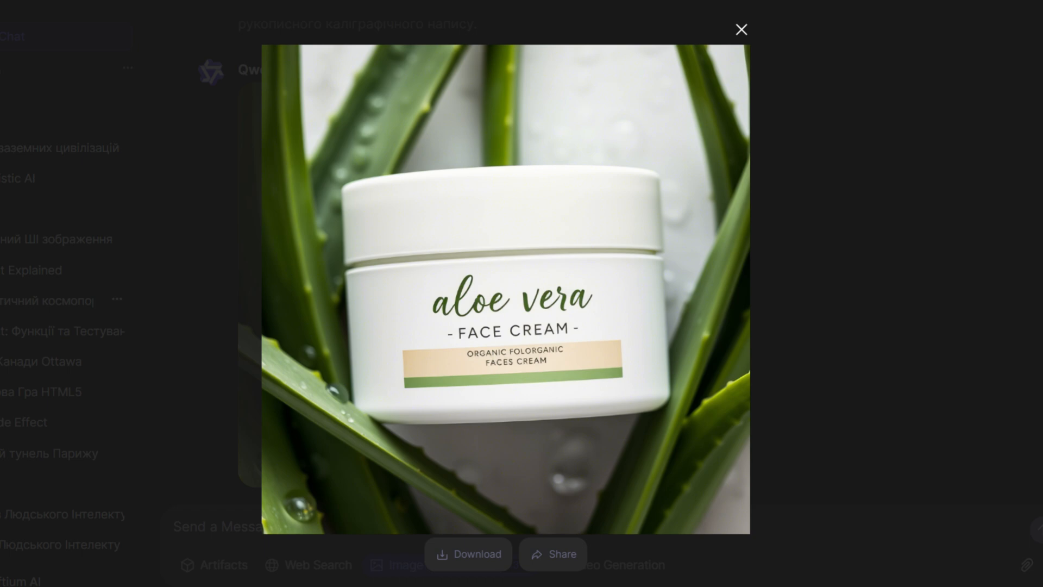
click(741, 29)
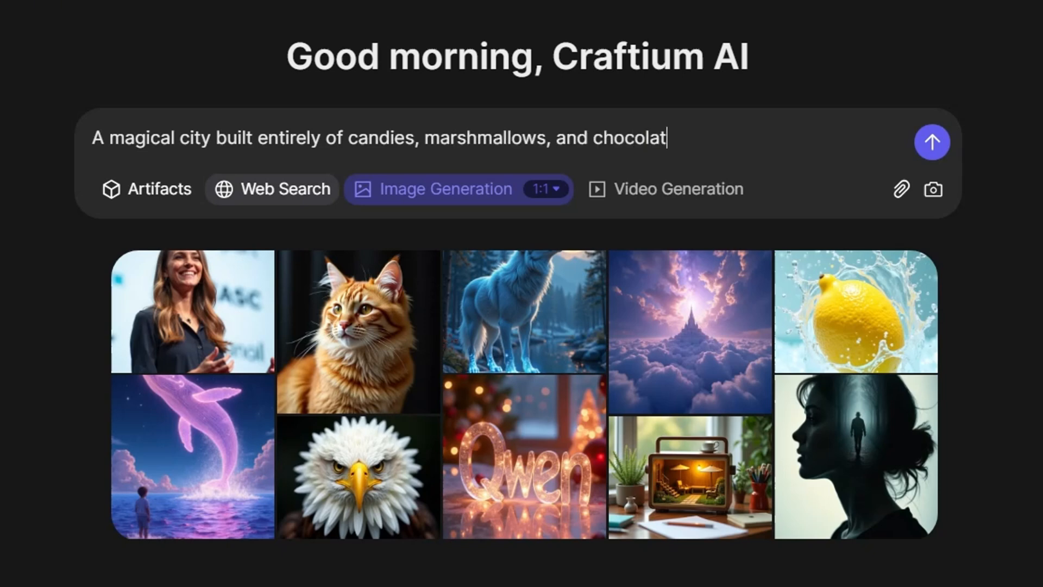
text(e. Cheerful cartoon characters stroll along caram)
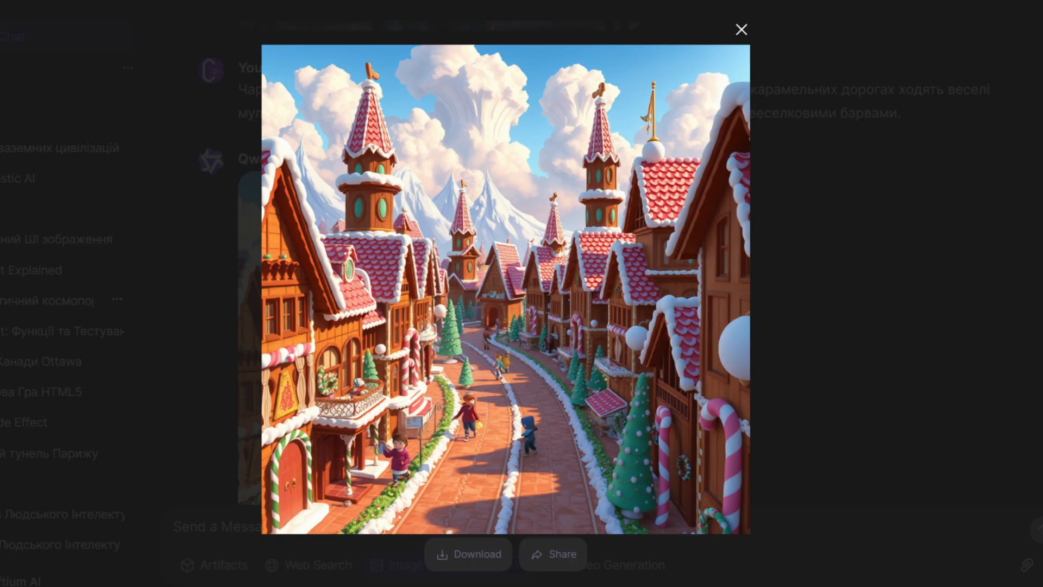
click(741, 29)
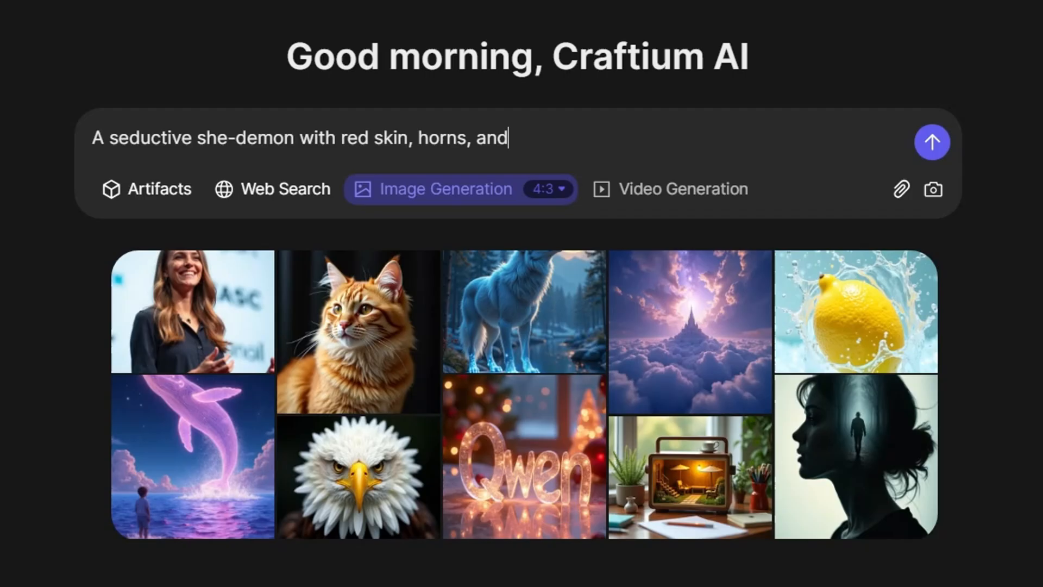
Generate and review the glowing-eyed she-demon and underwater crystal city images.
text(glowing eyes stands against a backdrop of fiery chaos. Her leath)
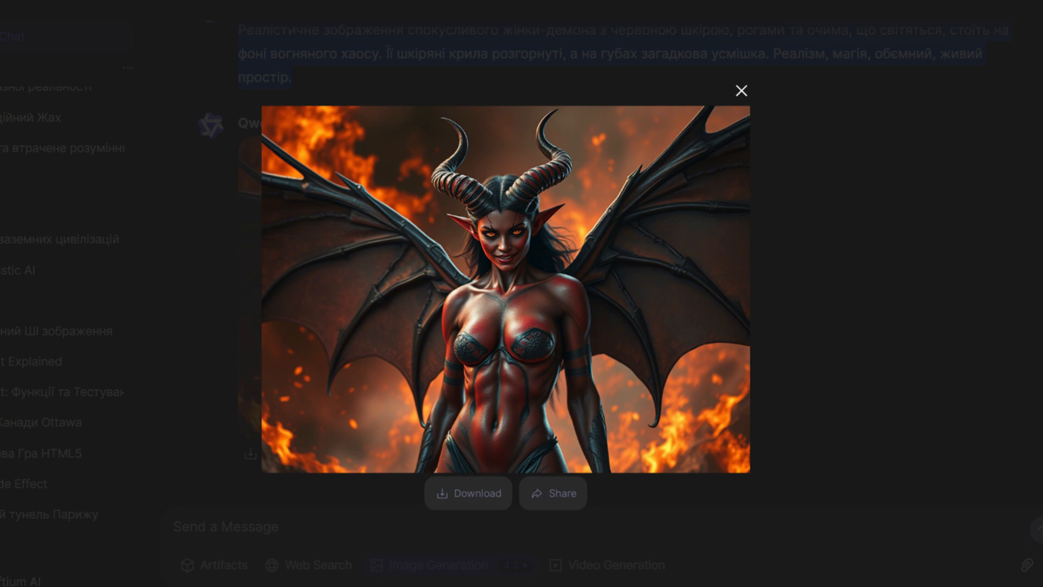
click(741, 91)
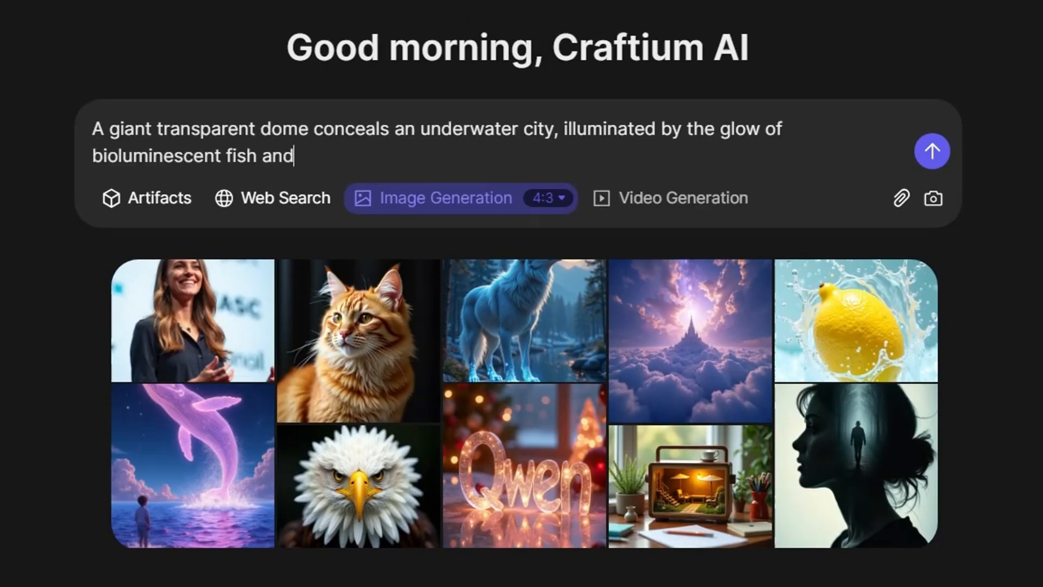
text(coral structures. At the center of the city stands a massive crystal, r)
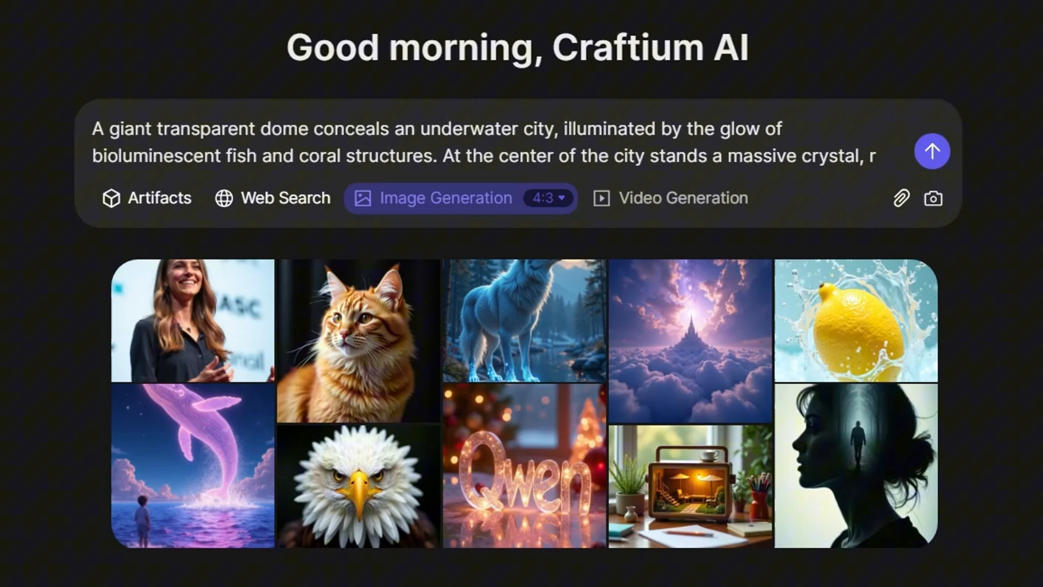
text(radiating energy, while mysterious creatures with shimmering fins drift ar)
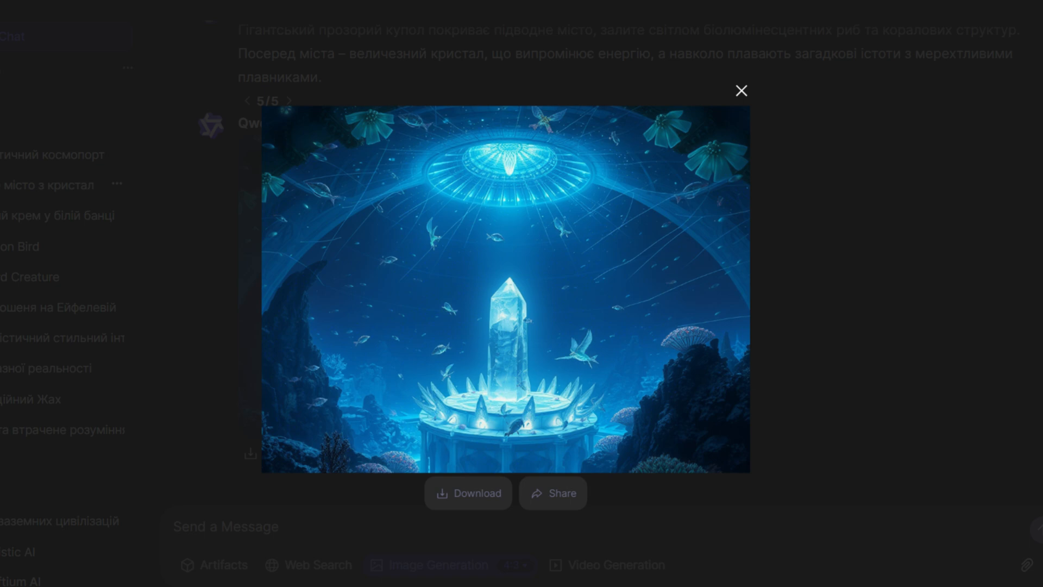
click(741, 91)
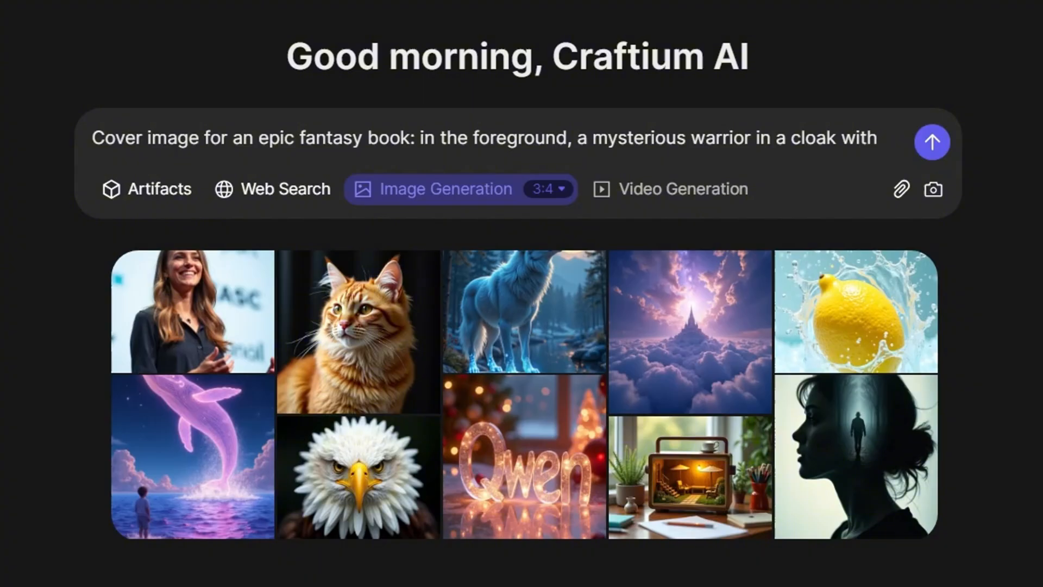
Generate and review the 3:4 book cover of a sword-wielding warrior beneath a soaring dragon.
text(a sword stands among the ruins of an ancient city. In the background, a)
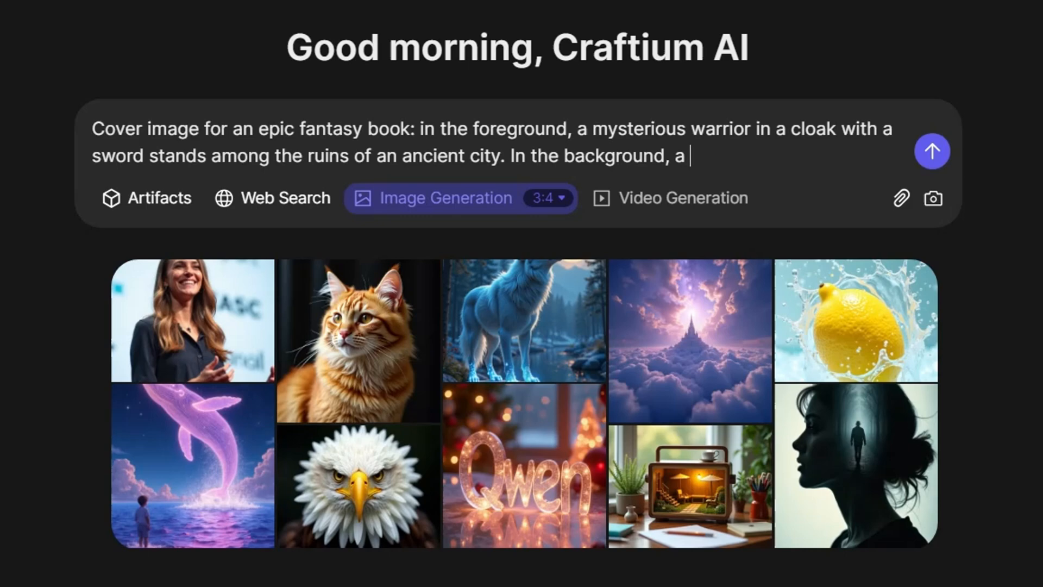
text(massive dragon soars through the clouds, while the sky is shrouded in a s)
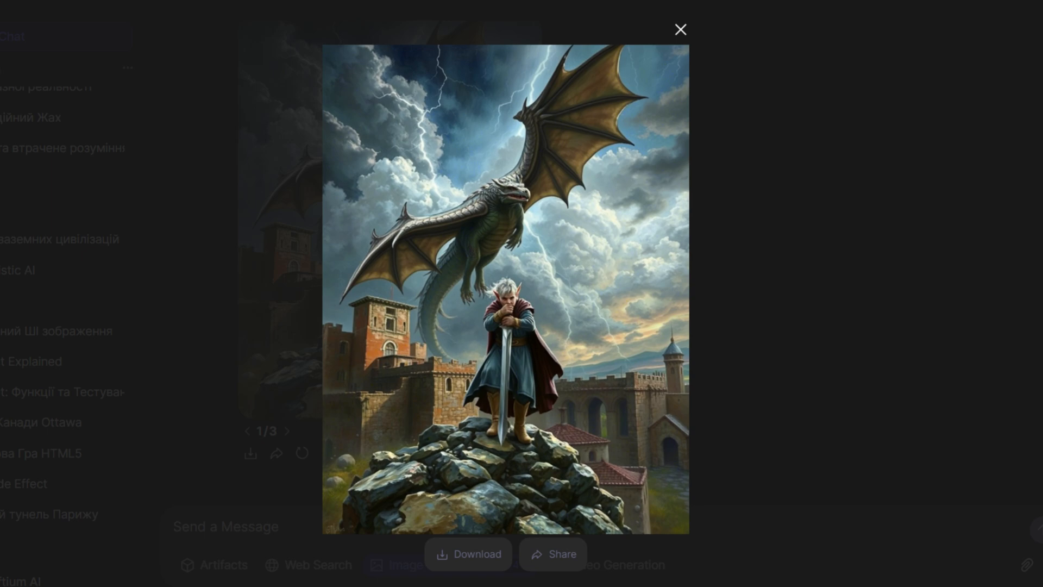
click(680, 29)
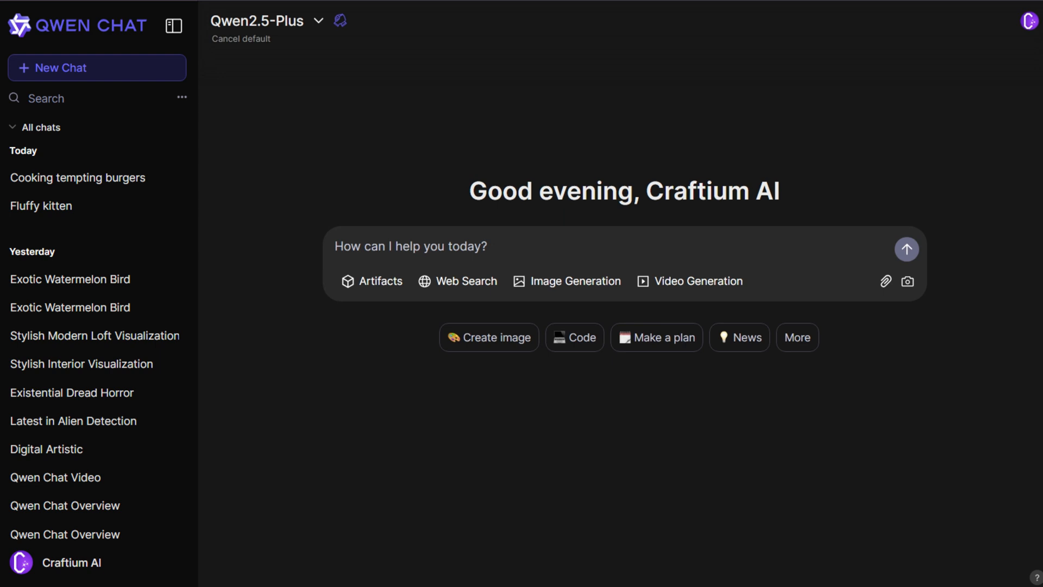
Send the juicy burger macro shot as a 3:4 Video Generation request.
text(Macro shot of a juicy burger: a soft bun, glistening melted cheese, a succulent patty with caramelized onions and fresh vegetables. The background is darkened to emphasize the texture and appetizing look of the dish. The camera moves from top to bottom.)
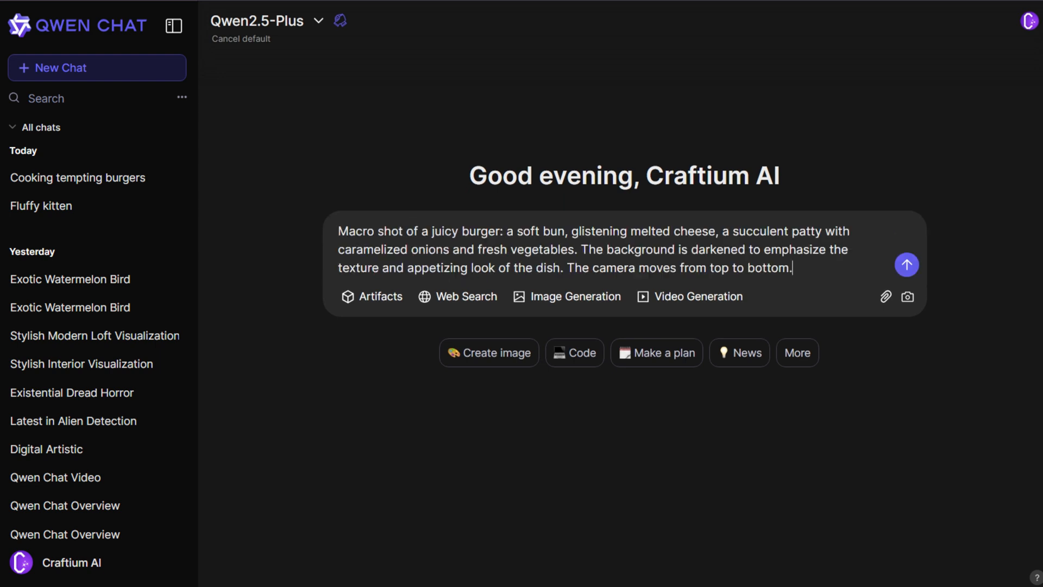
click(697, 296)
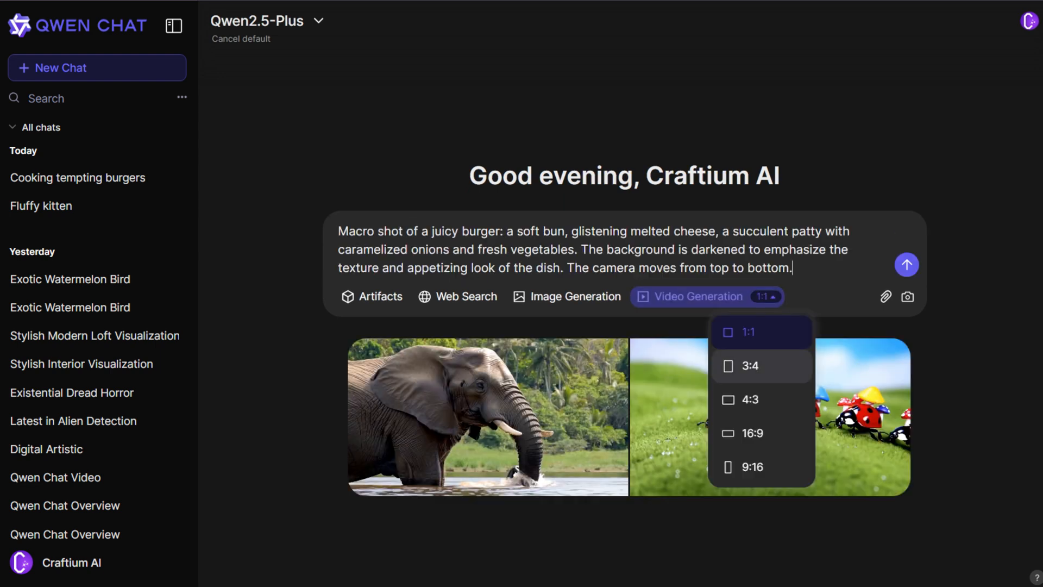
click(750, 365)
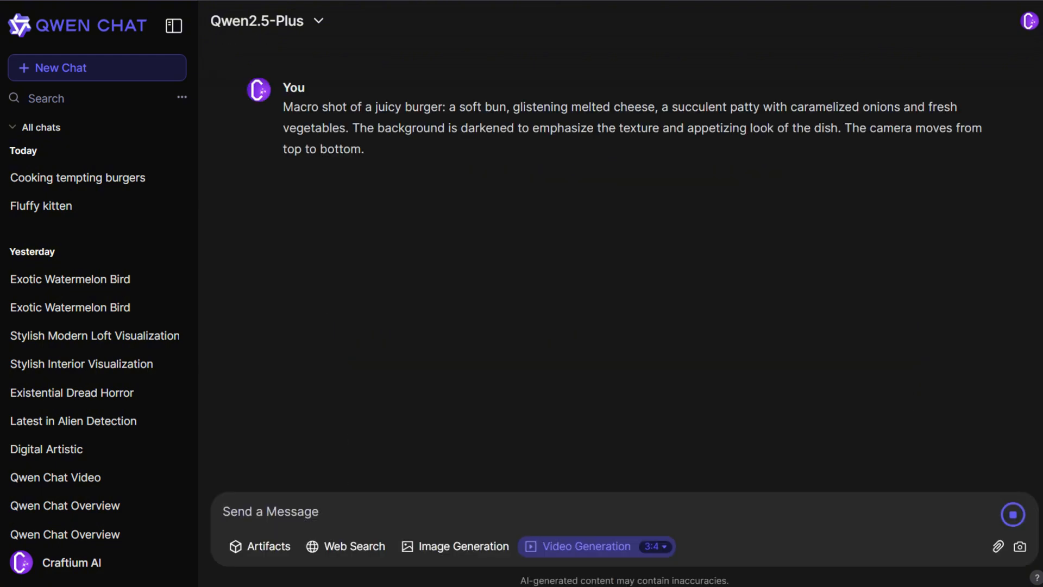
click(1012, 515)
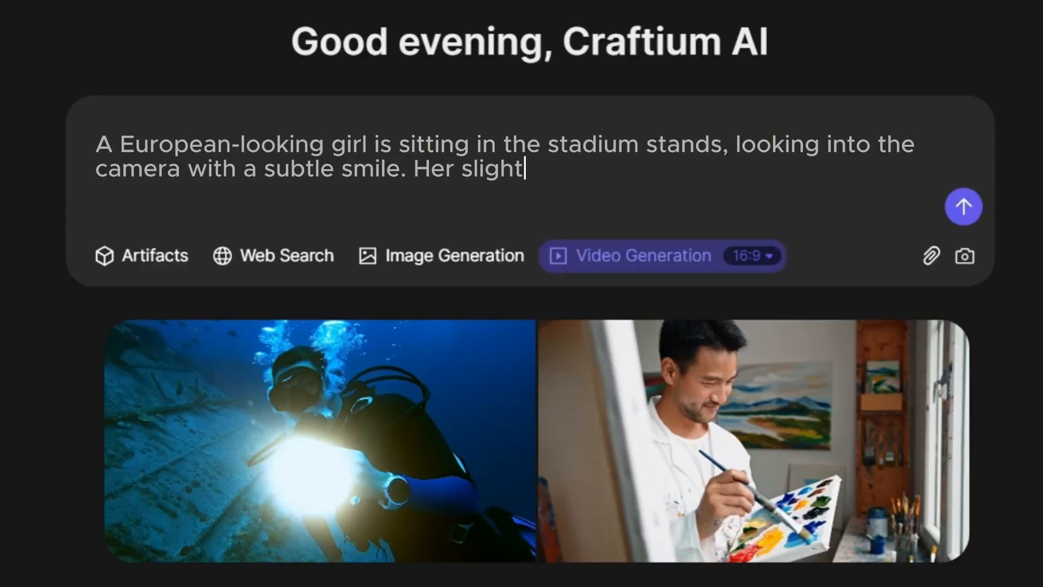
Draft the 16:9 video prompts for a robot walking a dog and a boy with fluffy puppies.
text(smile adds a touch of mystery, as if she knows something unspoken.)
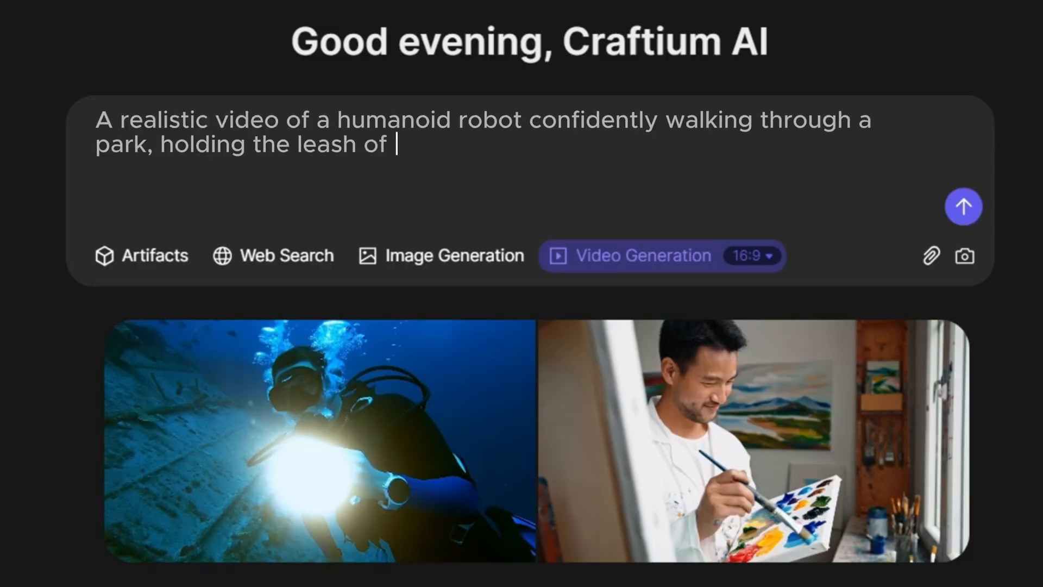
text(a cute dog. The camera smoothly follows them, capturing the movement of the robot's mechanical hands, its deli)
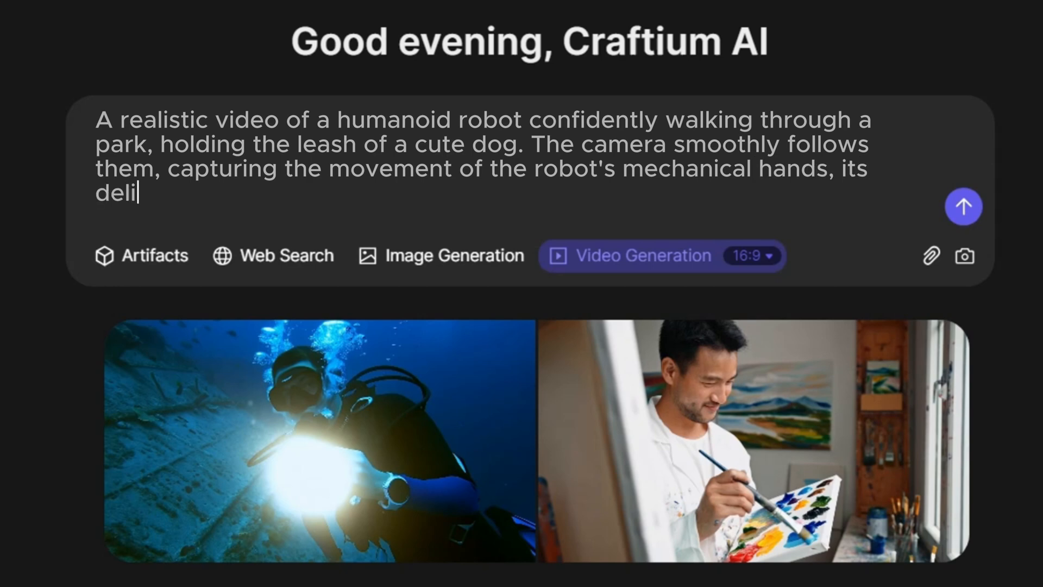
text(berate gestures, and the dog's trusting reaction as it walks beside him.)
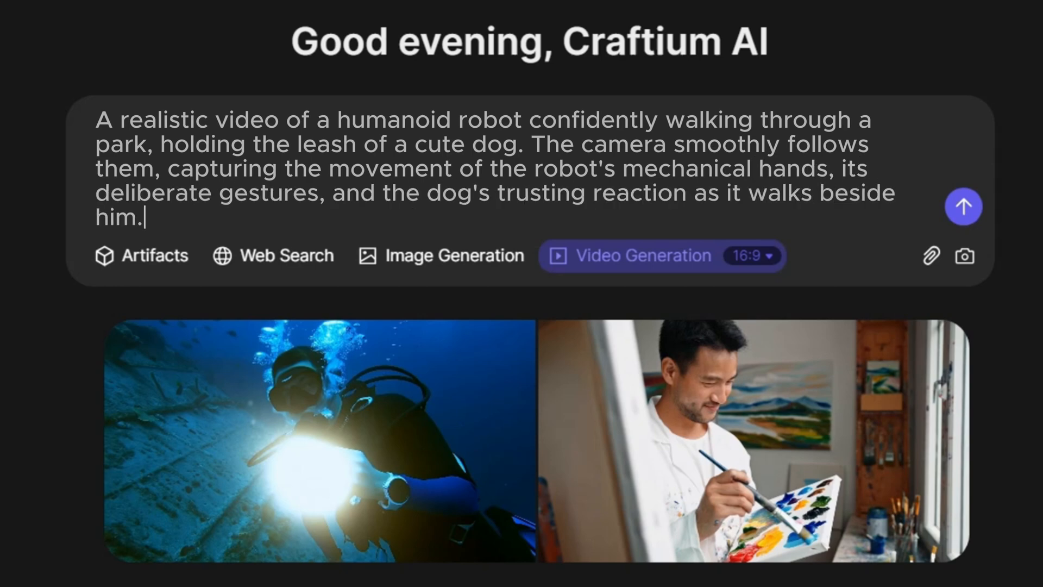
text(A touching video of a little boy sitting on the grass and laughing as dozens of fluffy)
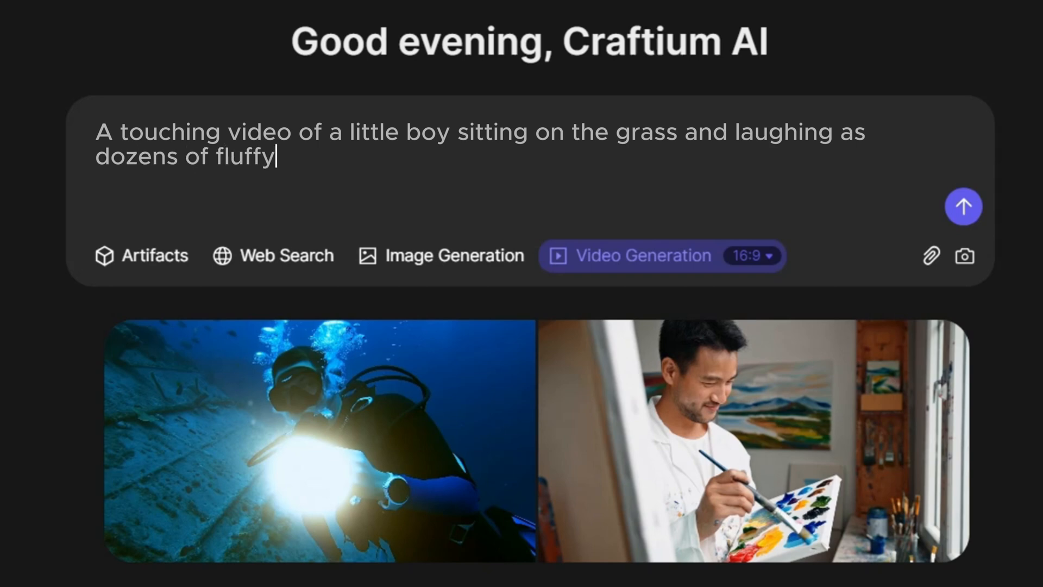
text(puppies play joyfully around him. The camera captures the details—the puppies' shiny eye)
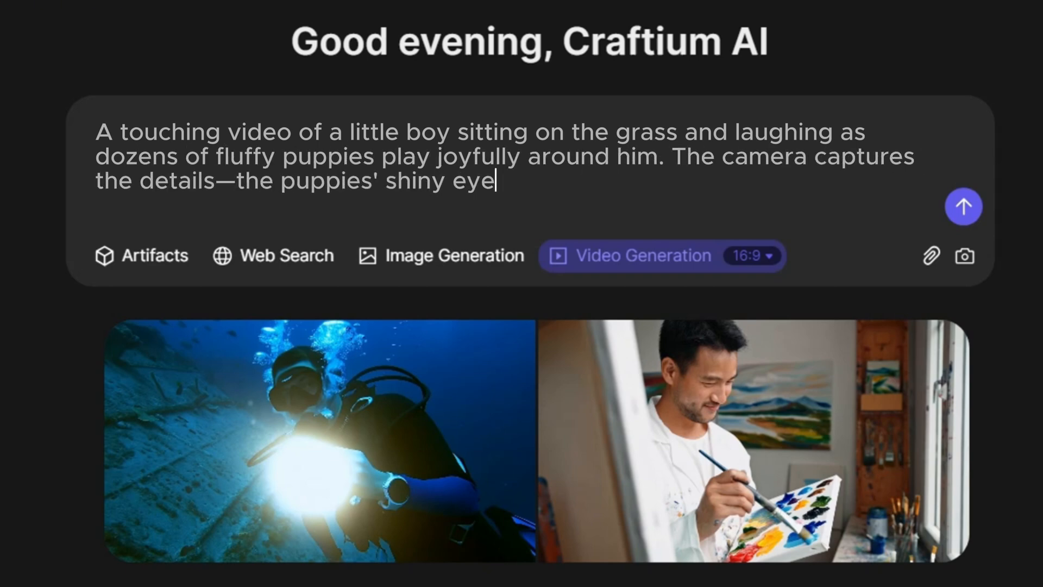
text(s, their joyful jumps, and the child's happy smile.)
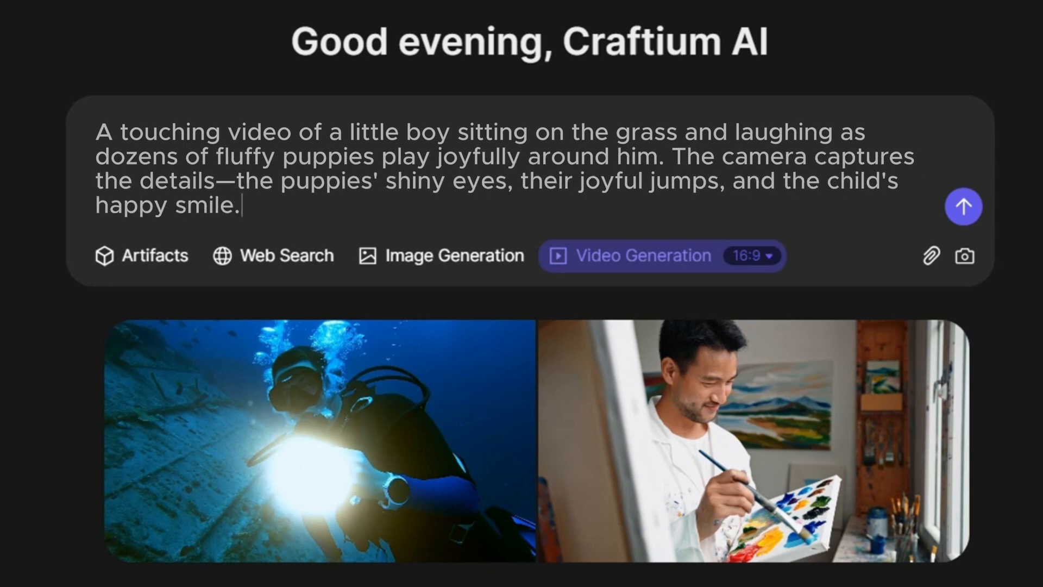
Draft the human eye macro shot and the cinematic young woman in the rain video prompts.
text(Mac)
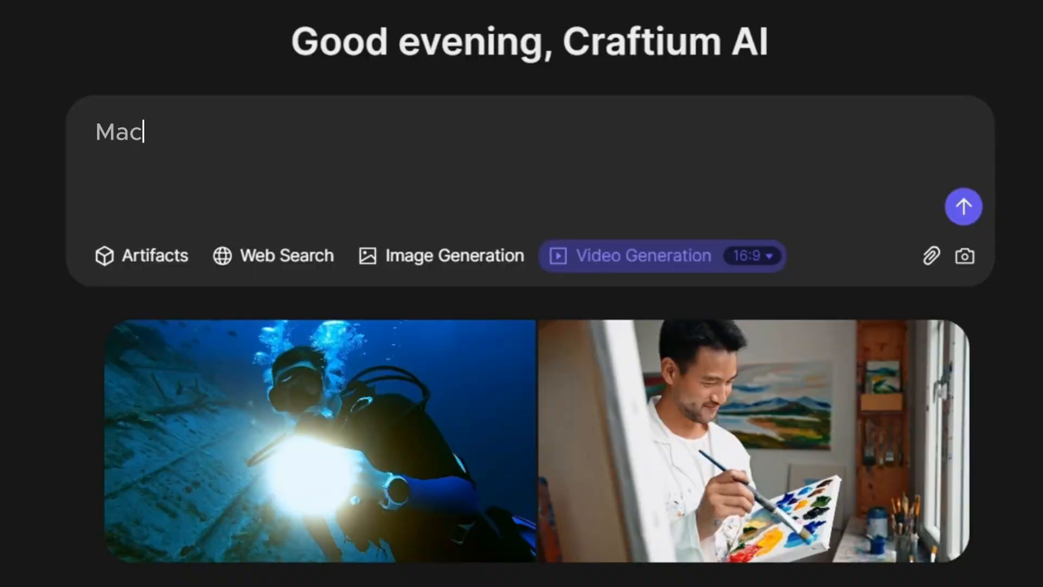
text(Macro shot of a human eye, with a vivid iris rich in deep colors and intricate details. The camera moves slowly, revealing light reflections on the eye’s surface and subtle pulsations of blood vessel)
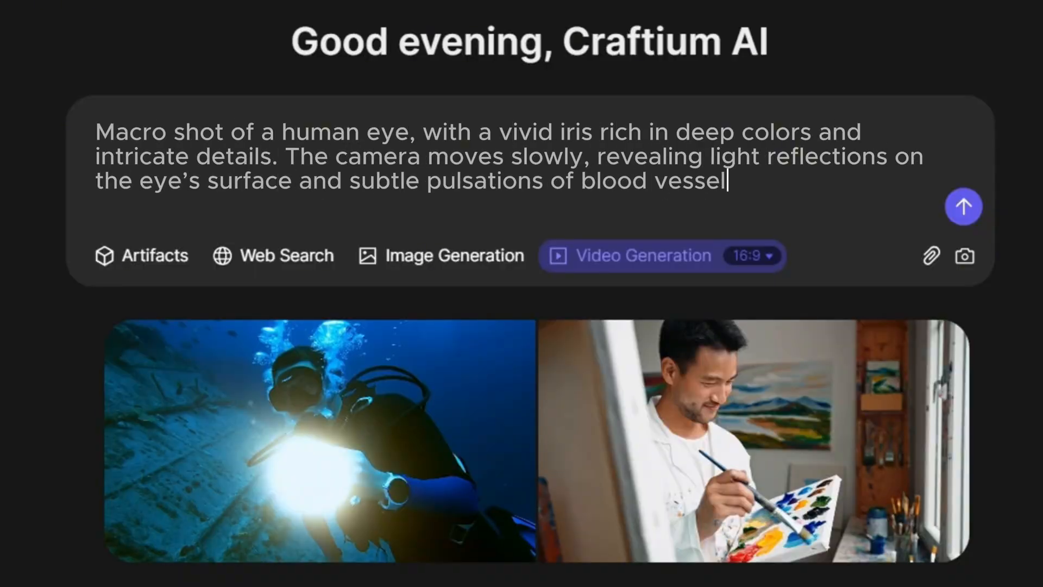
text(s, creating the effect of a living painting.)
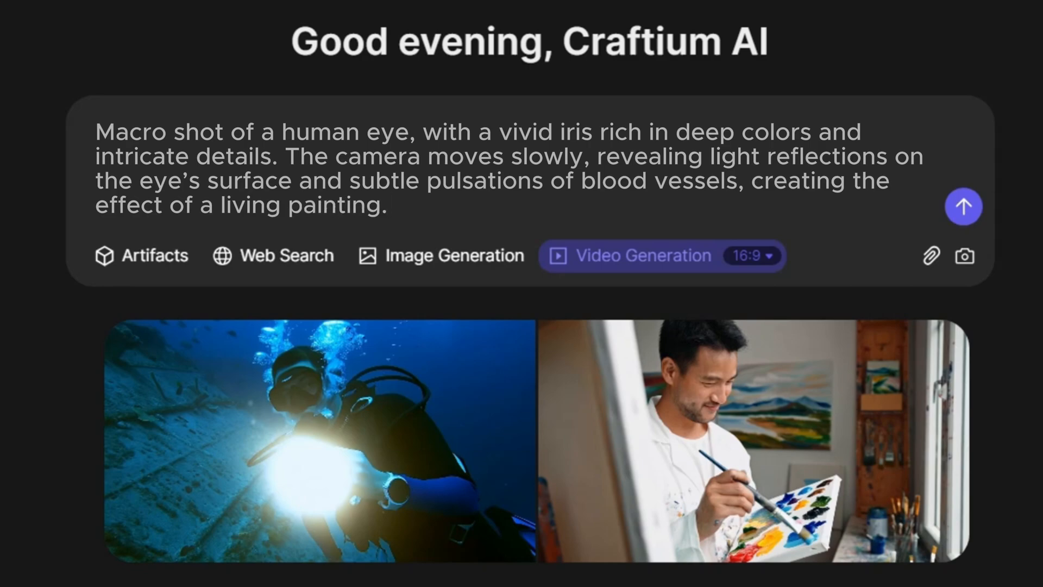
text(A cine)
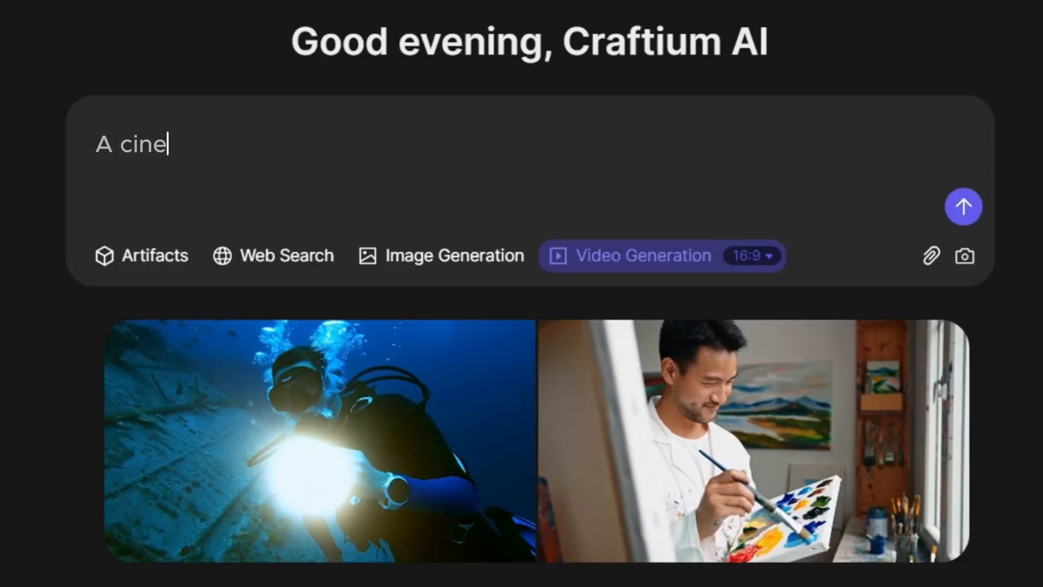
text(matic shot of a young woman in the rain. Her rich, damp hair is wet)
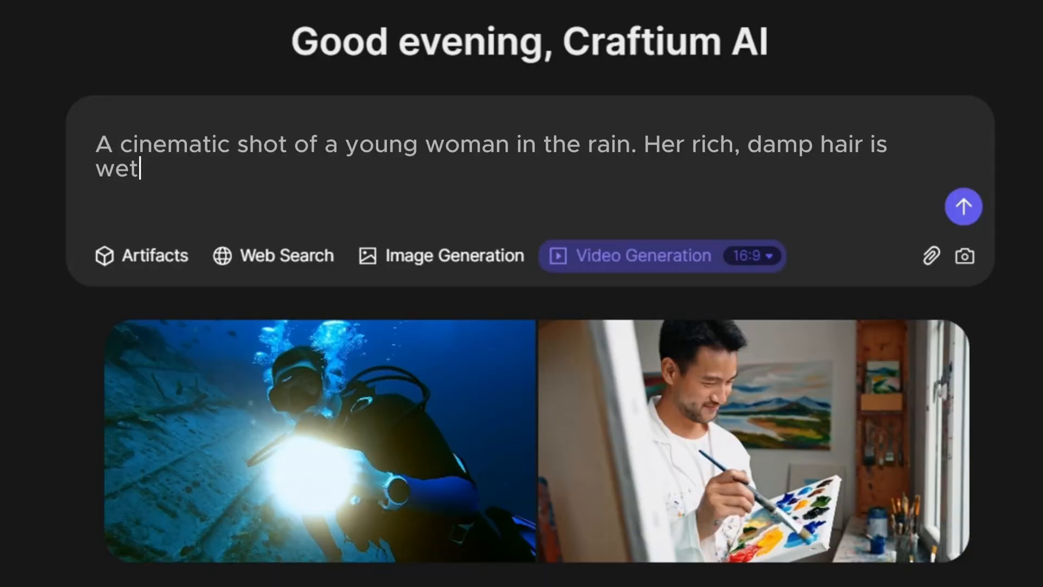
text(and partially covers her face. Water drips down her face and body.)
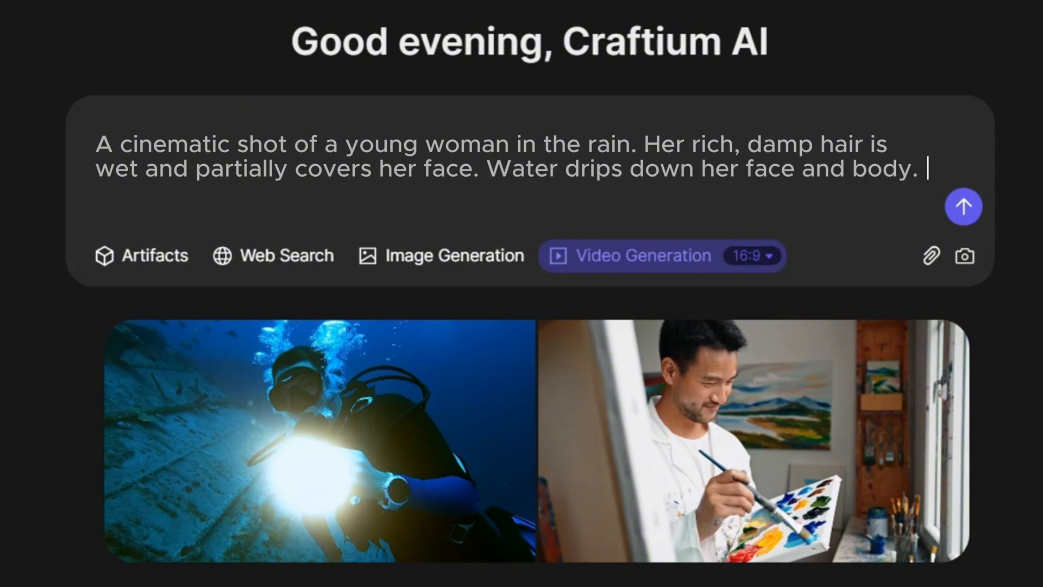
text(She laughs and looks up.)
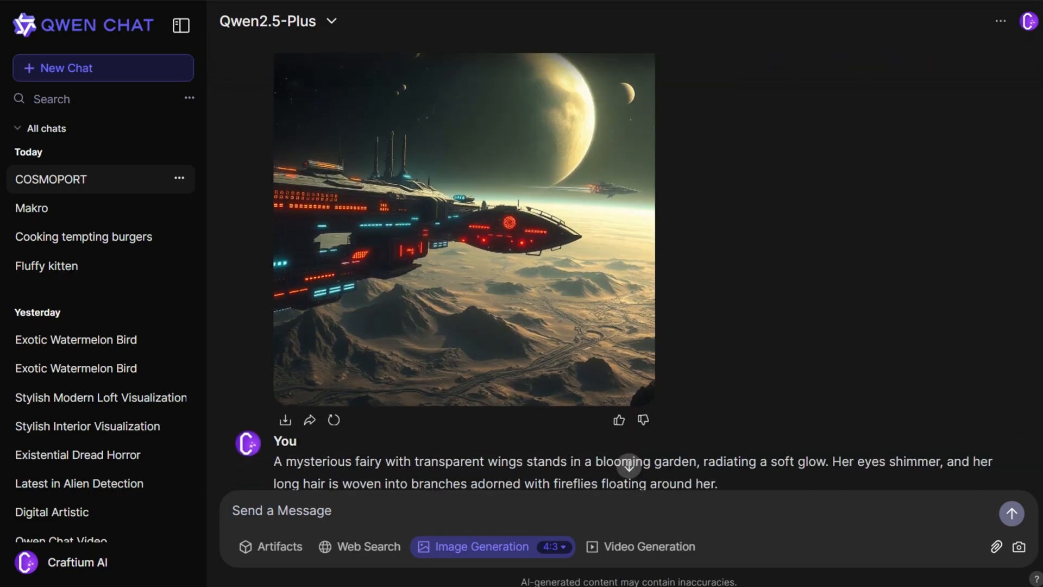
Scroll the COSMOPORT chat and view a generated image at full size.
scroll(down, 3)
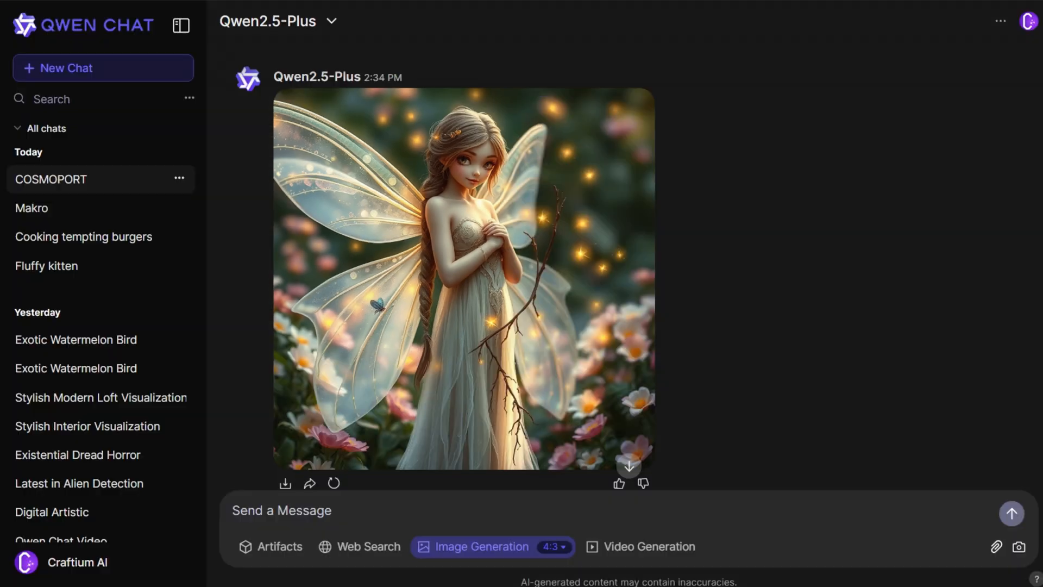
click(462, 279)
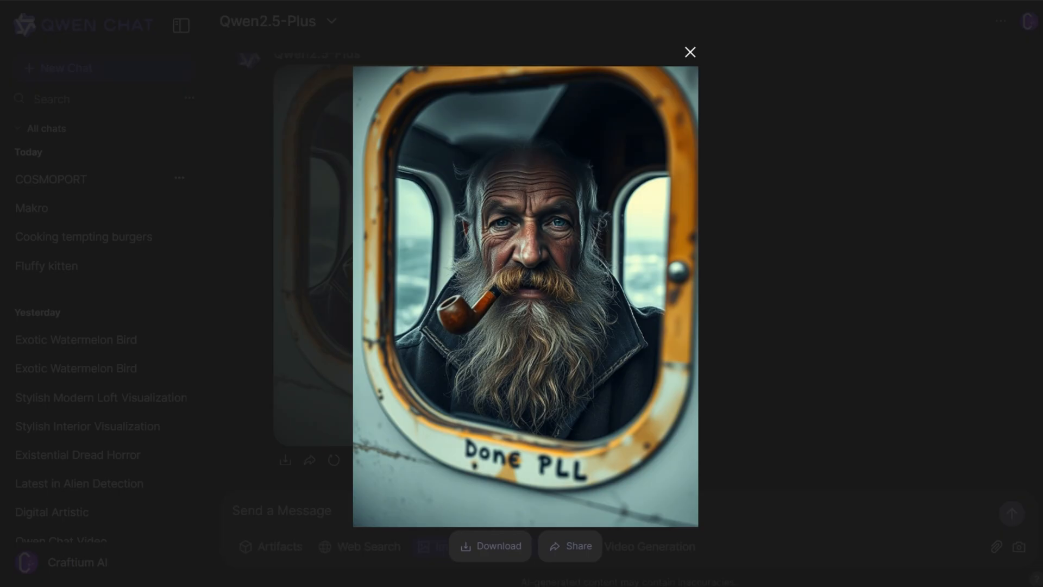
click(690, 52)
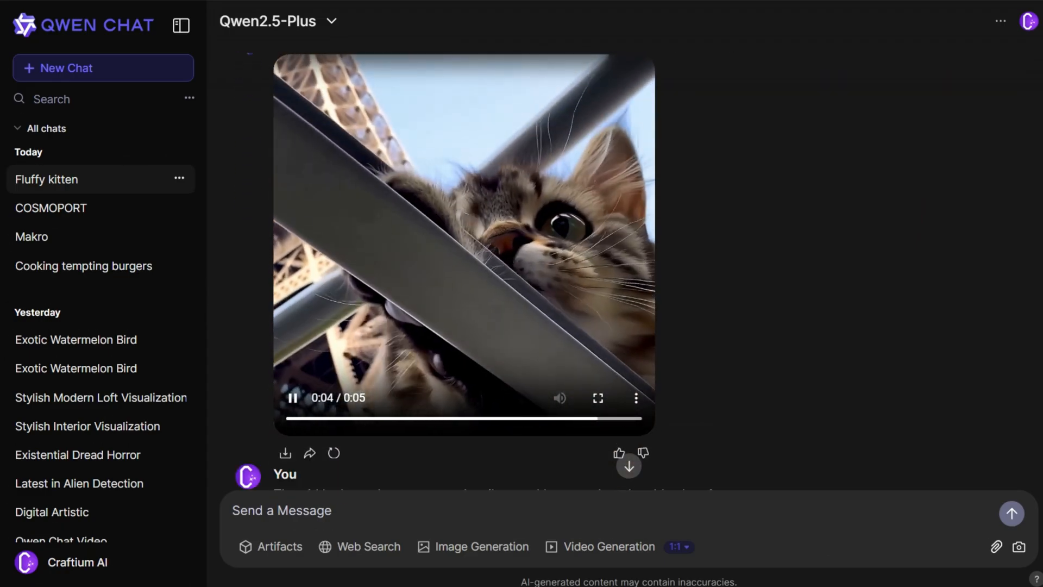
Play the smiling girl video, then play and pause the neon cyberpunk figure video.
scroll(up, 3)
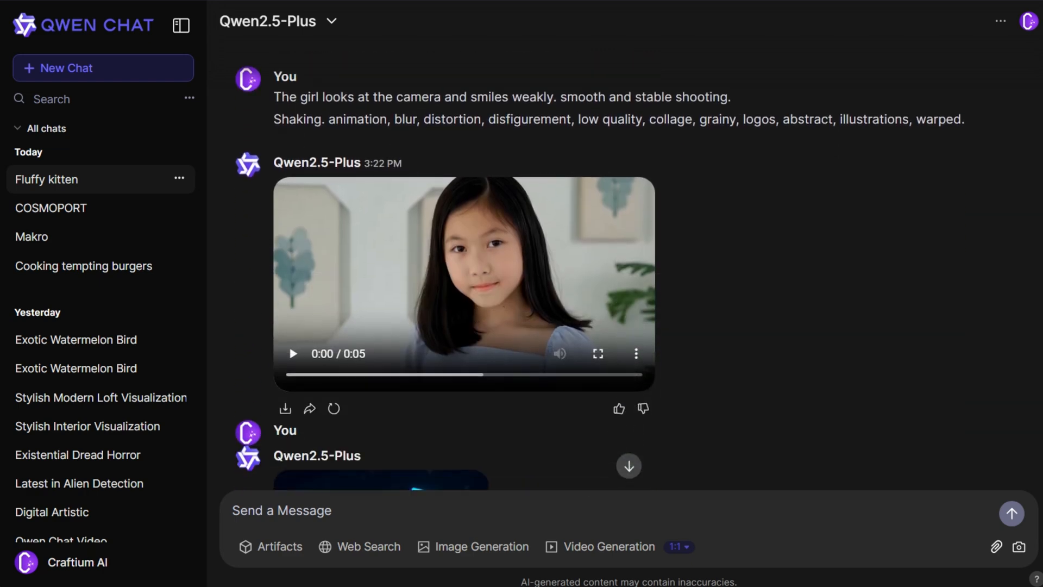
click(292, 353)
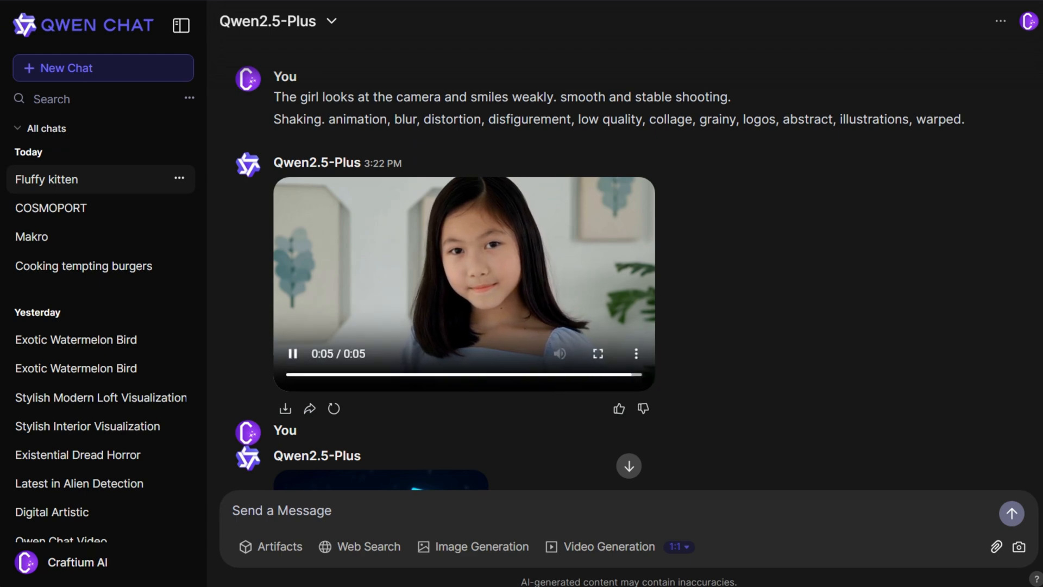
scroll(down, 3)
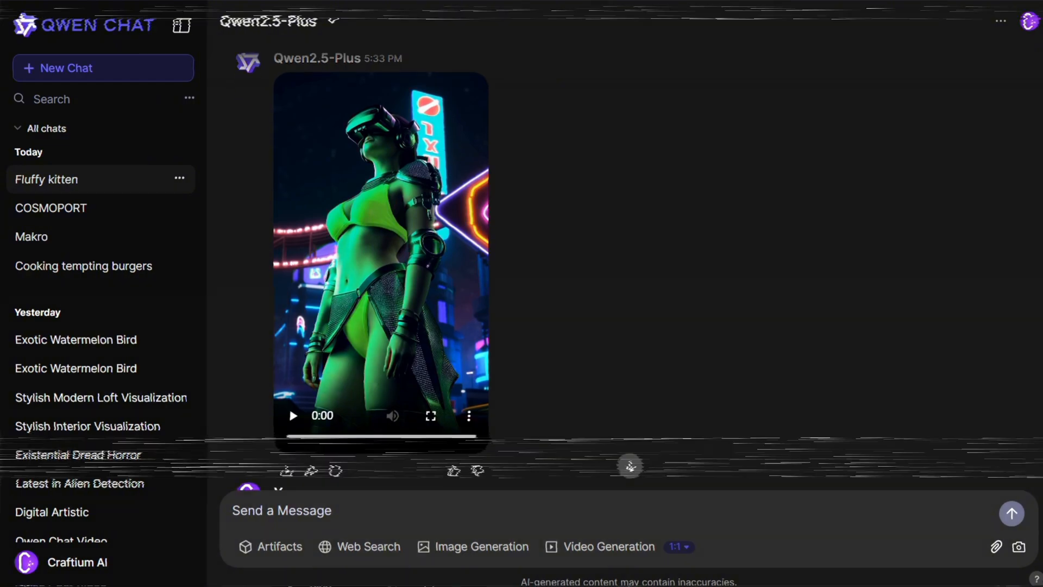
click(292, 415)
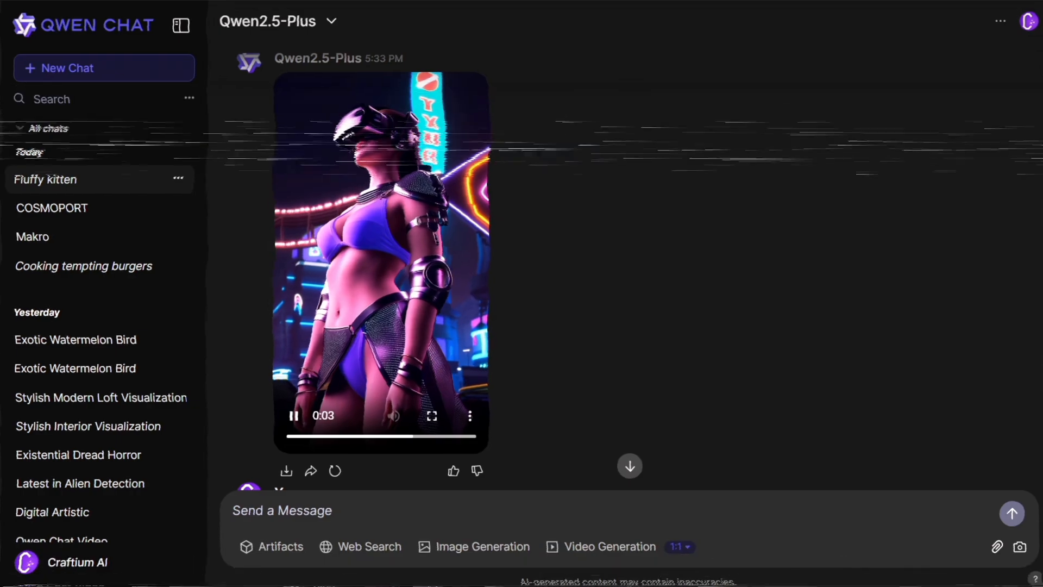
click(292, 416)
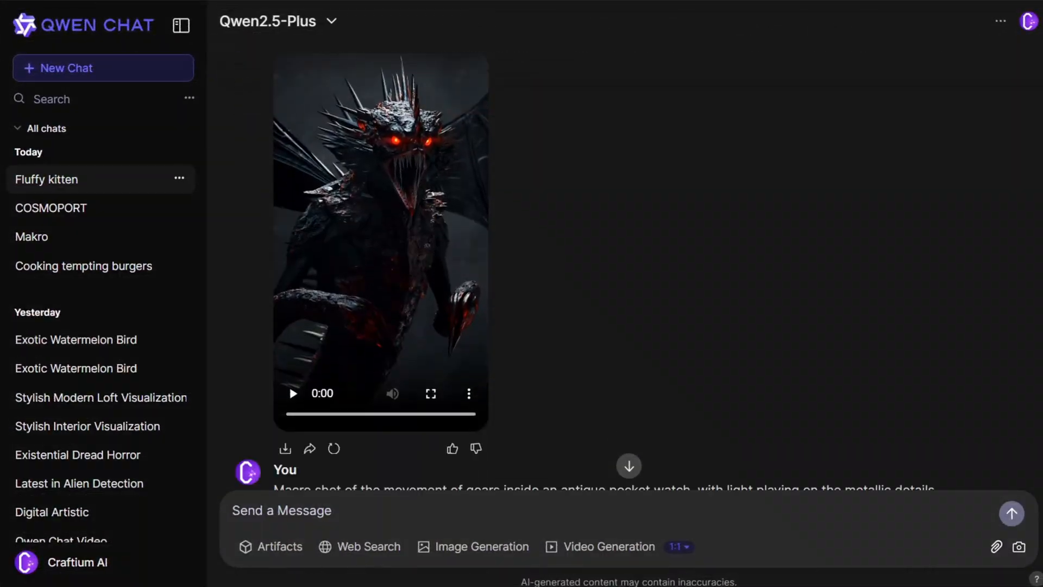
Play the spiky creature video and the autumn leaves video.
click(291, 393)
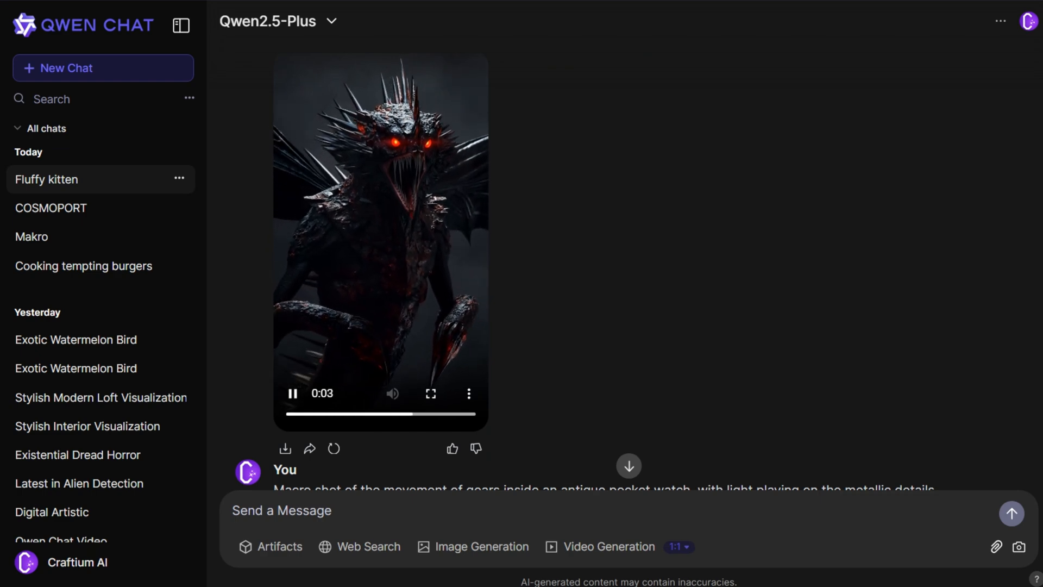
scroll(down, 3)
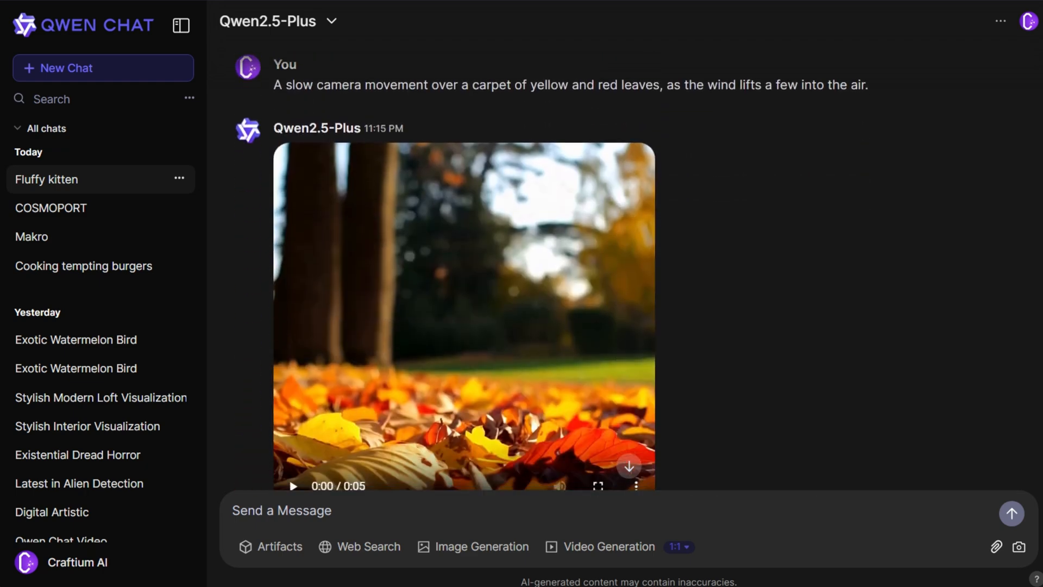
click(292, 486)
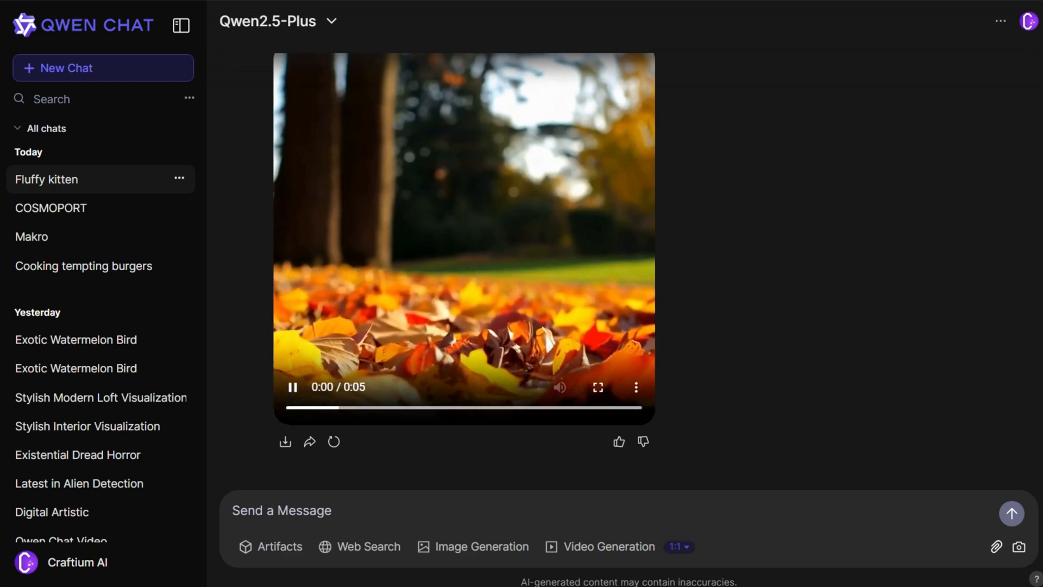